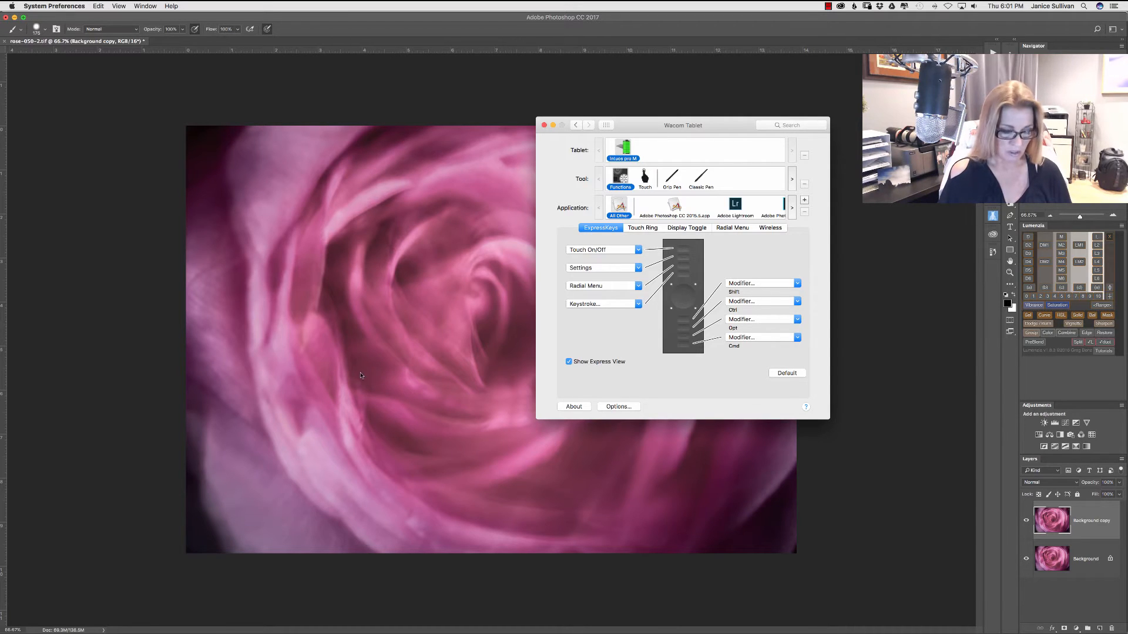
mouse_move(359, 390)
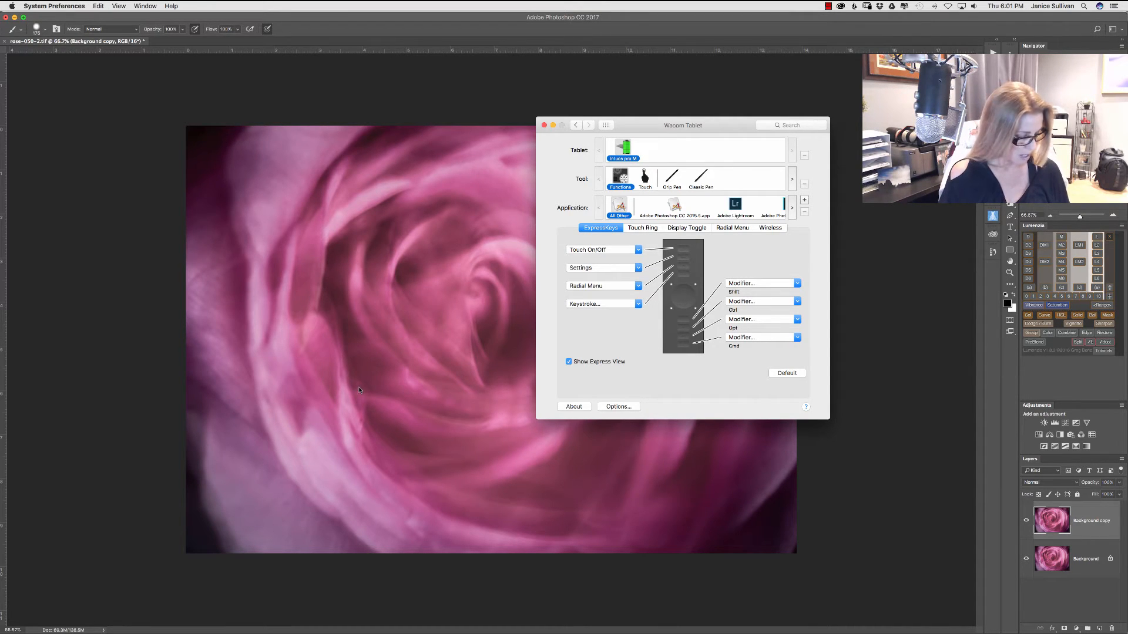
mouse_move(363, 389)
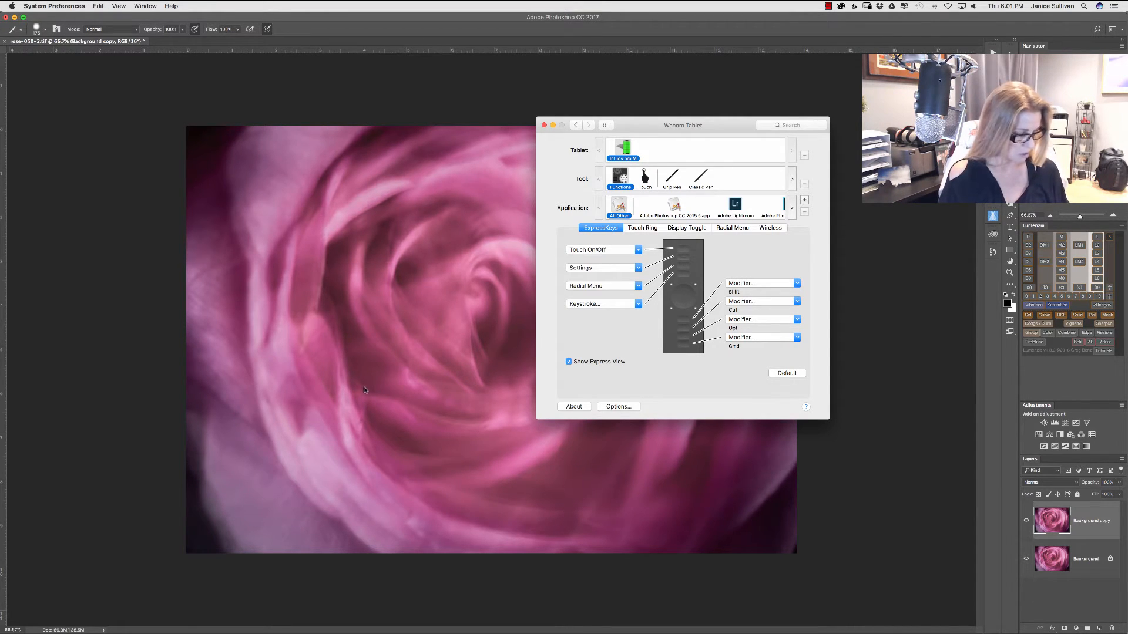
mouse_move(631, 321)
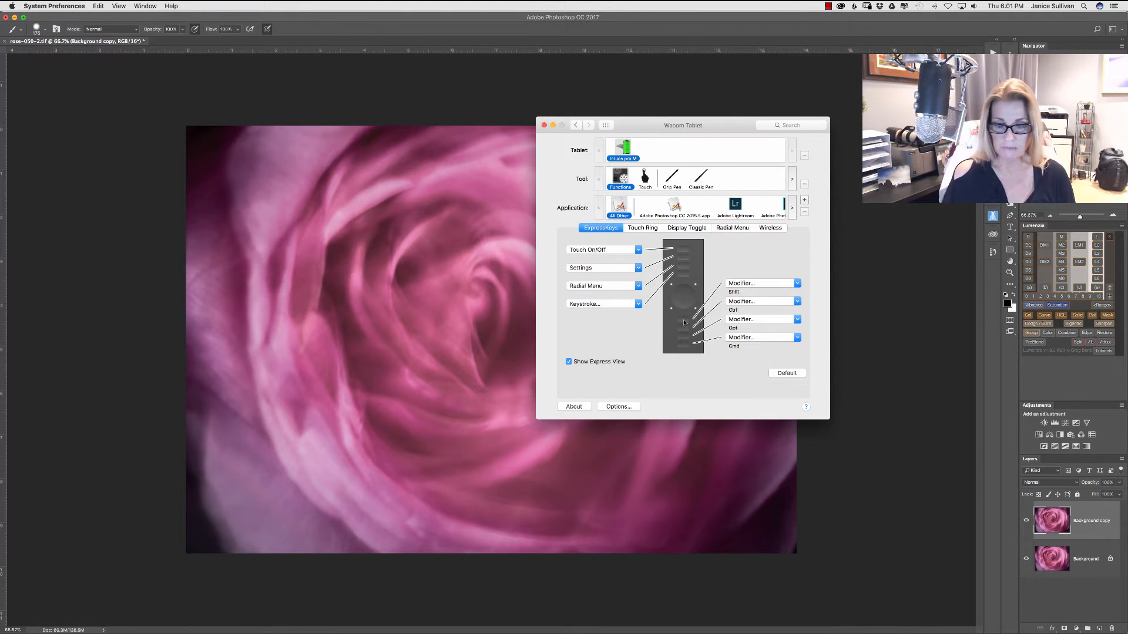
Confirm Shift as the ExpressKey modifier and leave the Ctrl ExpressKey assignment unchanged
left_click(797, 282)
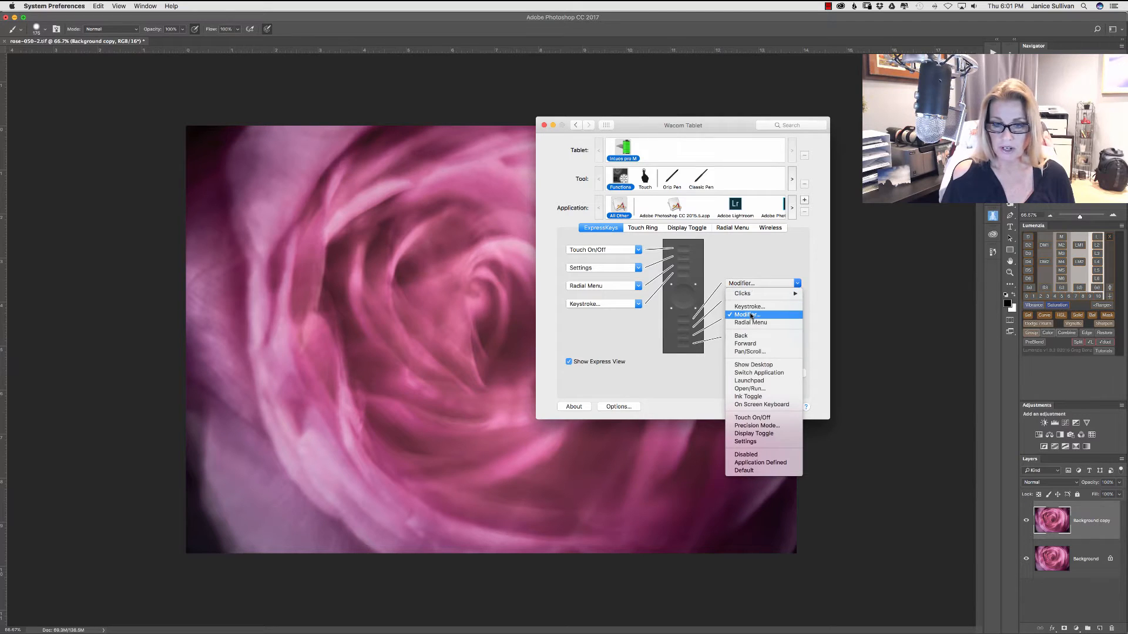
left_click(748, 314)
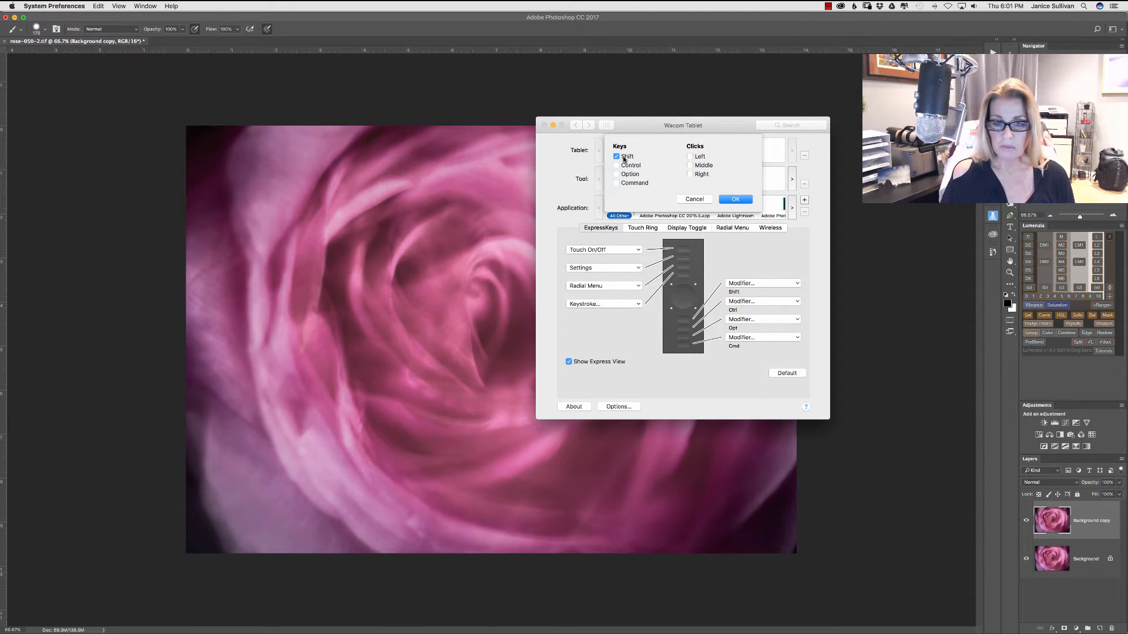
mouse_move(629, 174)
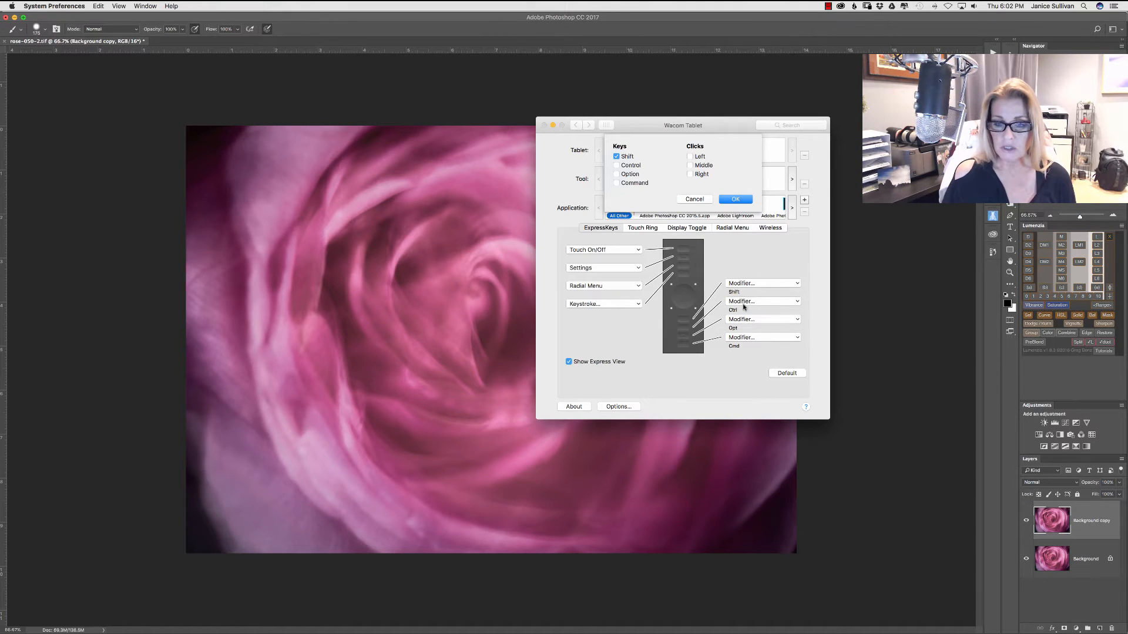
left_click(734, 199)
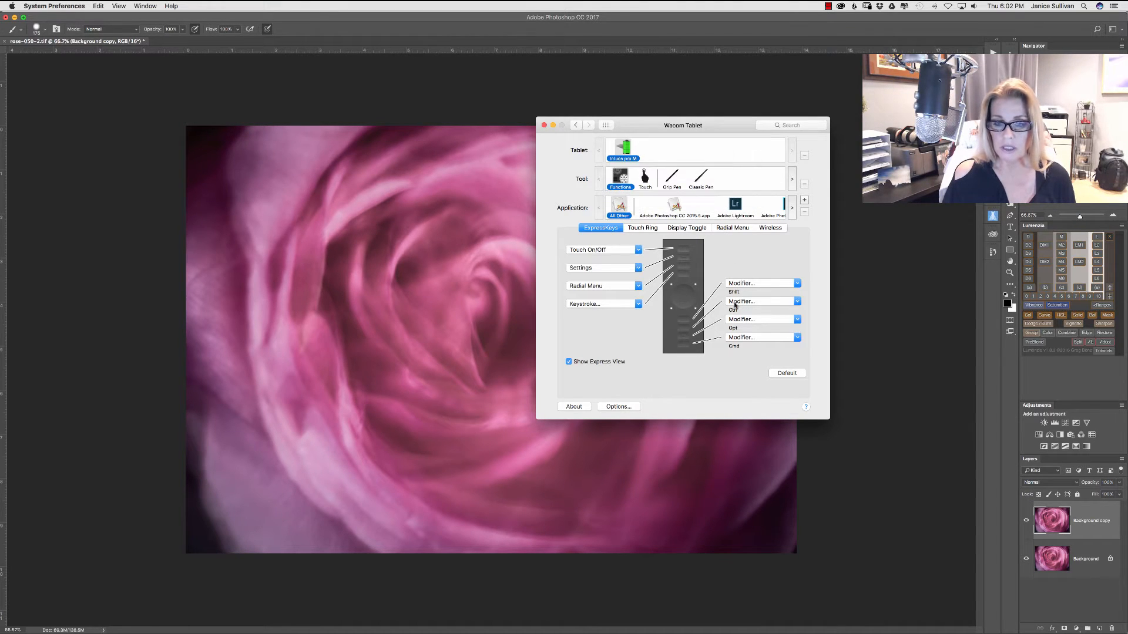
left_click(795, 320)
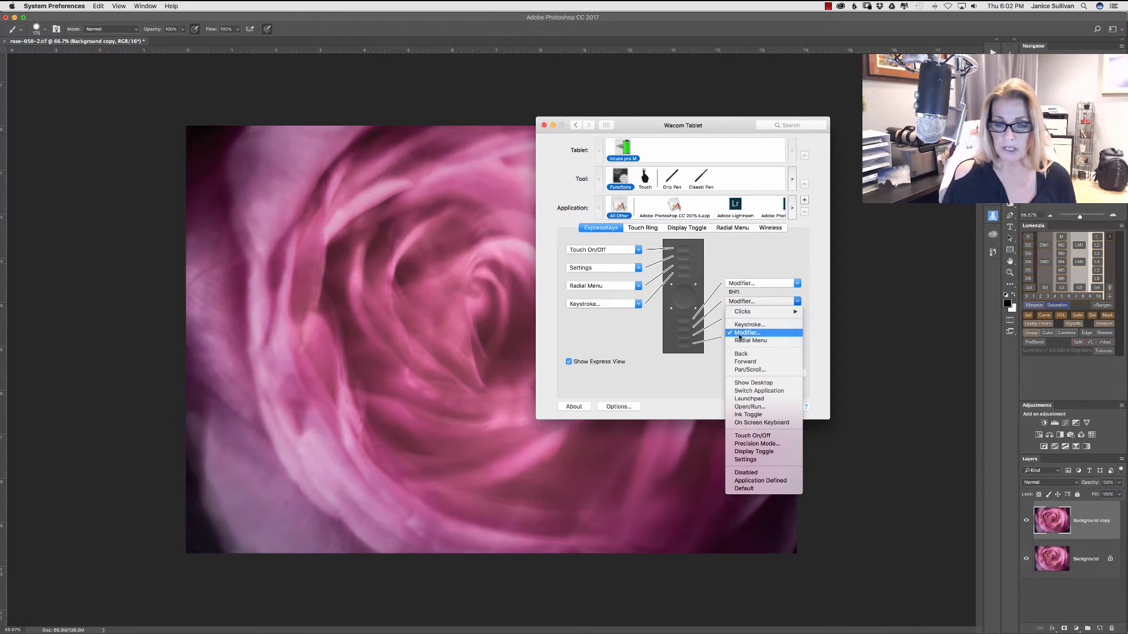
left_click(699, 179)
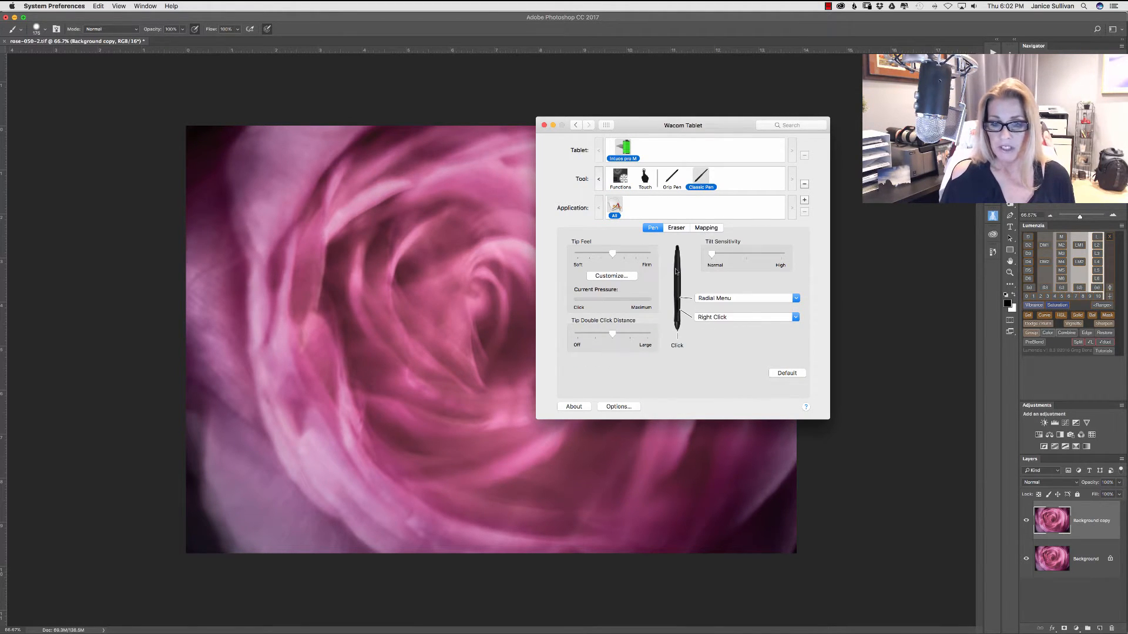
mouse_move(723, 321)
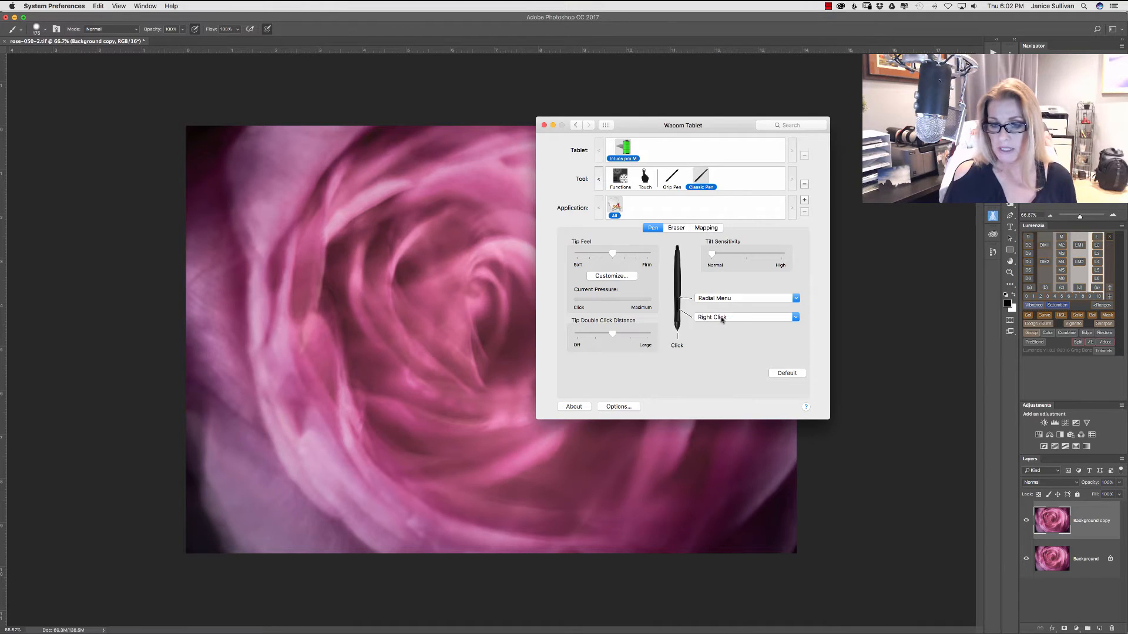